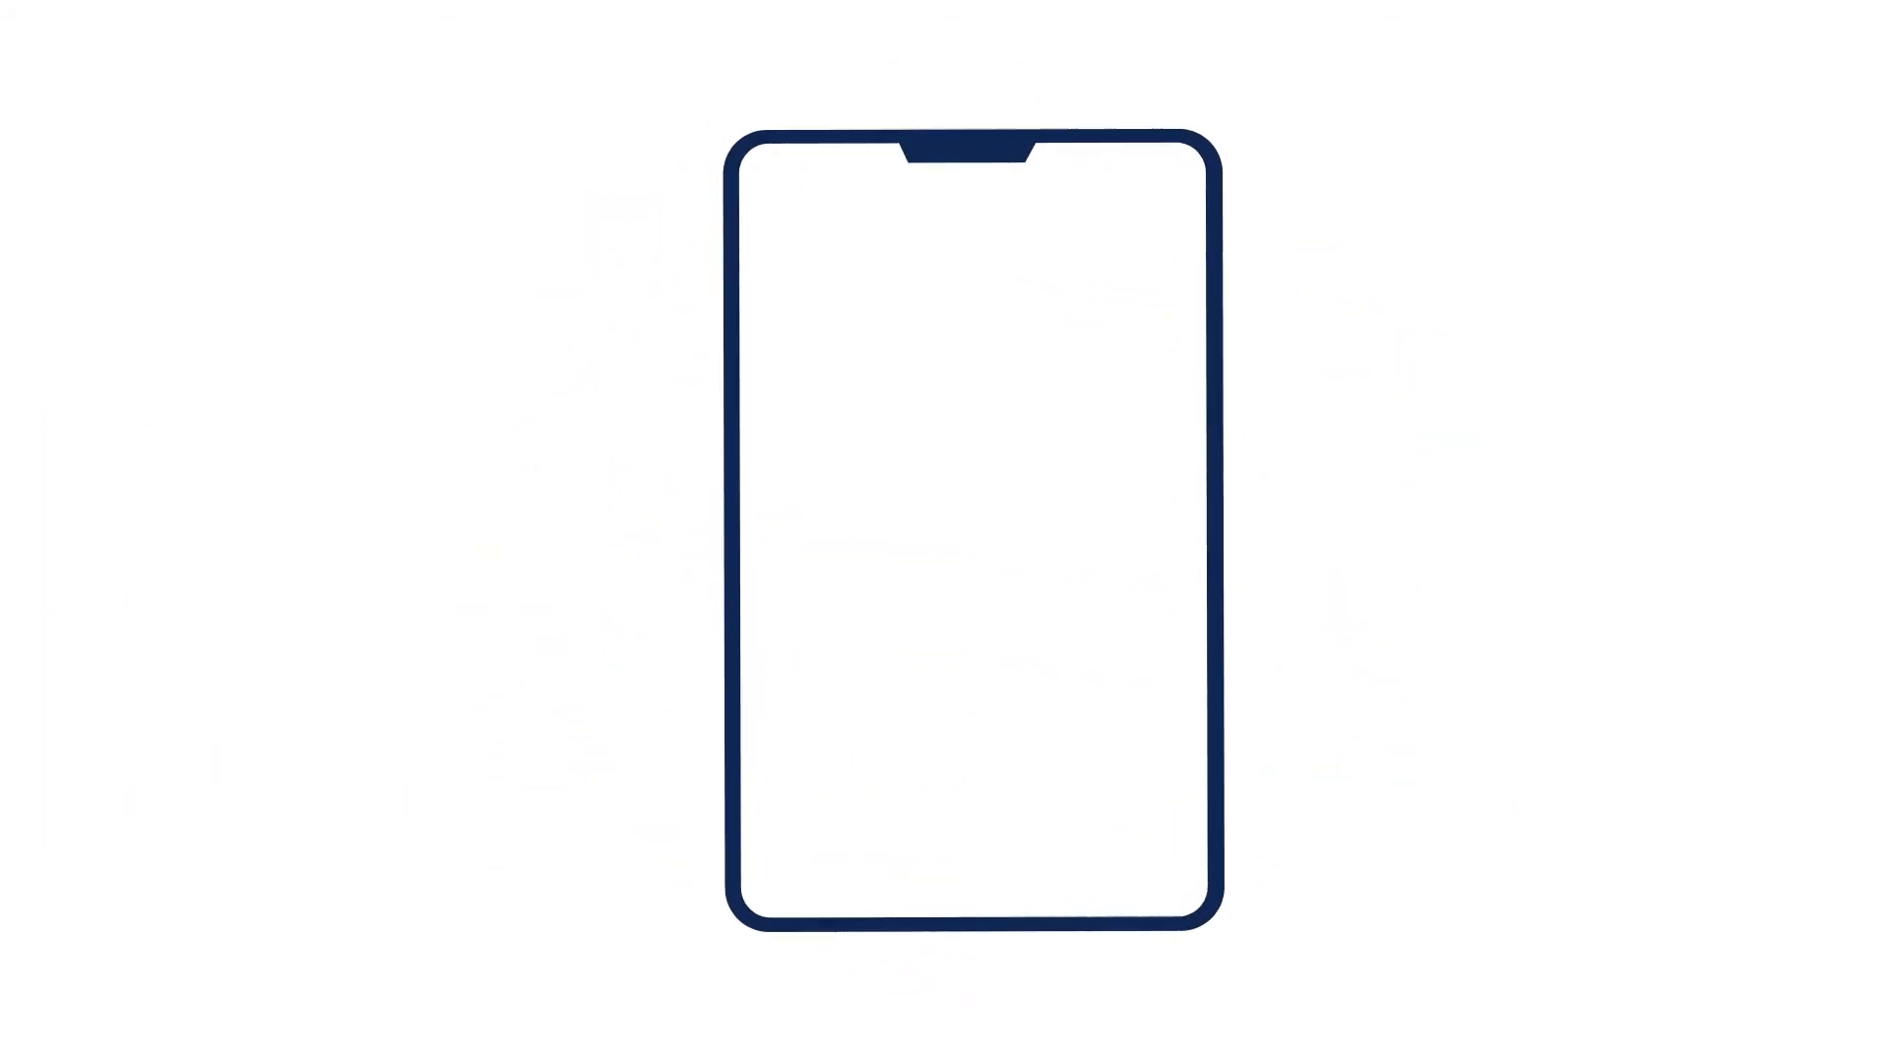
- Open the sample-android monitor under APM to show its Admin Summary
{"action": "left_click", "coordinate": [801, 488]}
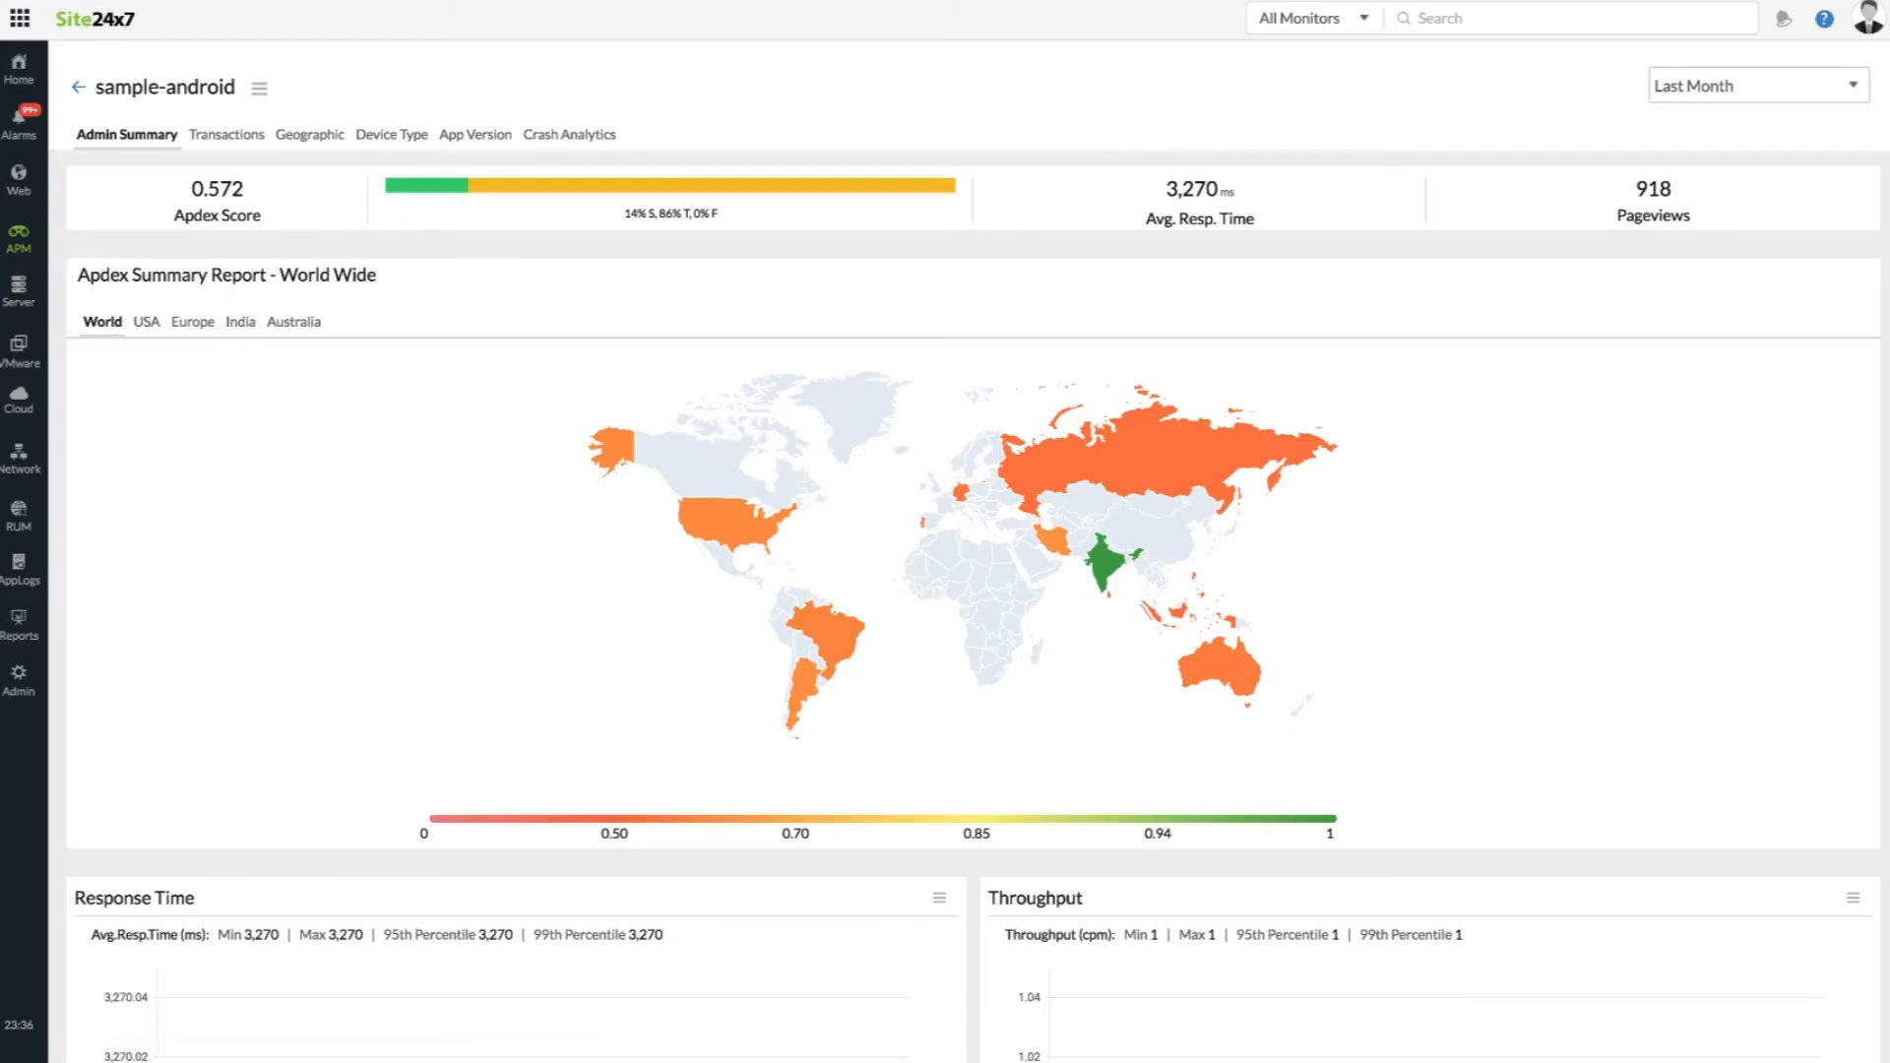
- Scroll down to sample-android's Response Time and Throughput charts for last month
{"action": "scroll", "scroll_direction": "down", "scroll_amount": 3}
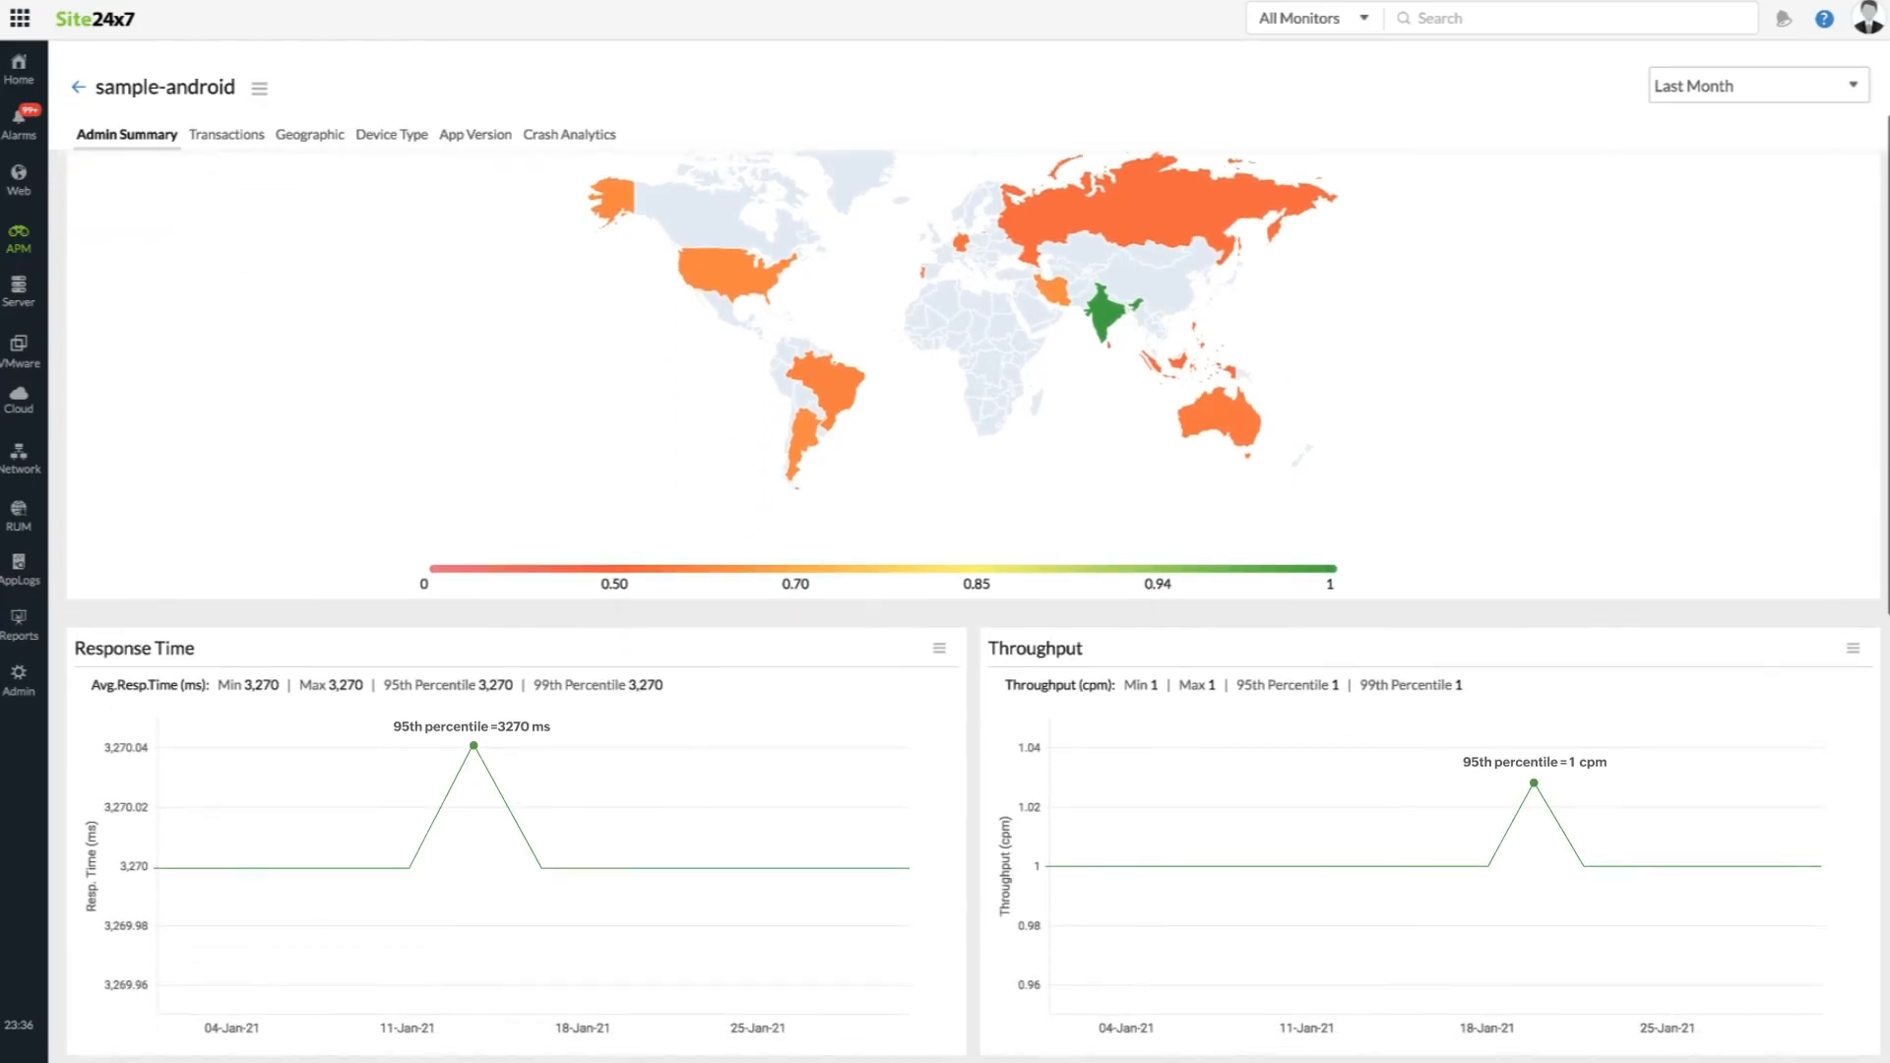
{"action": "mouse_move", "coordinate": [224, 142]}
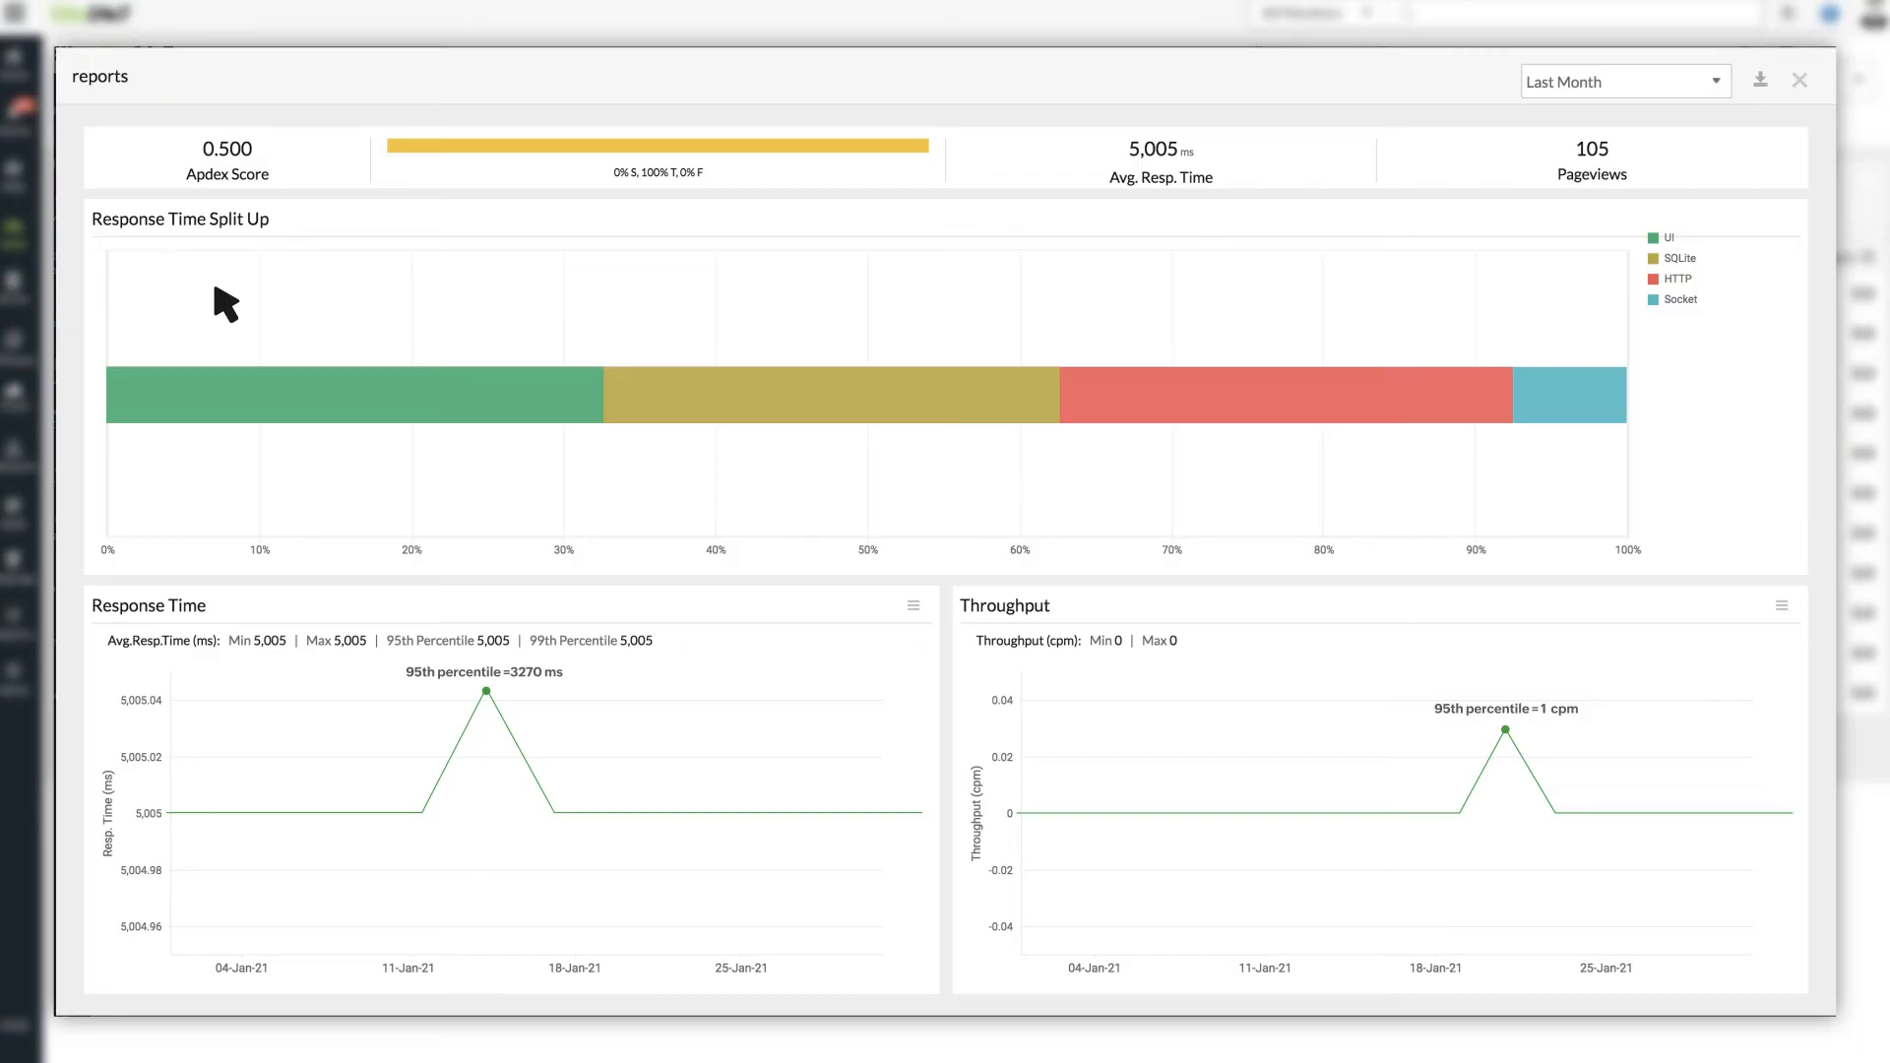
- Close the detailed response time report popup
{"action": "left_click", "coordinate": [312, 136]}
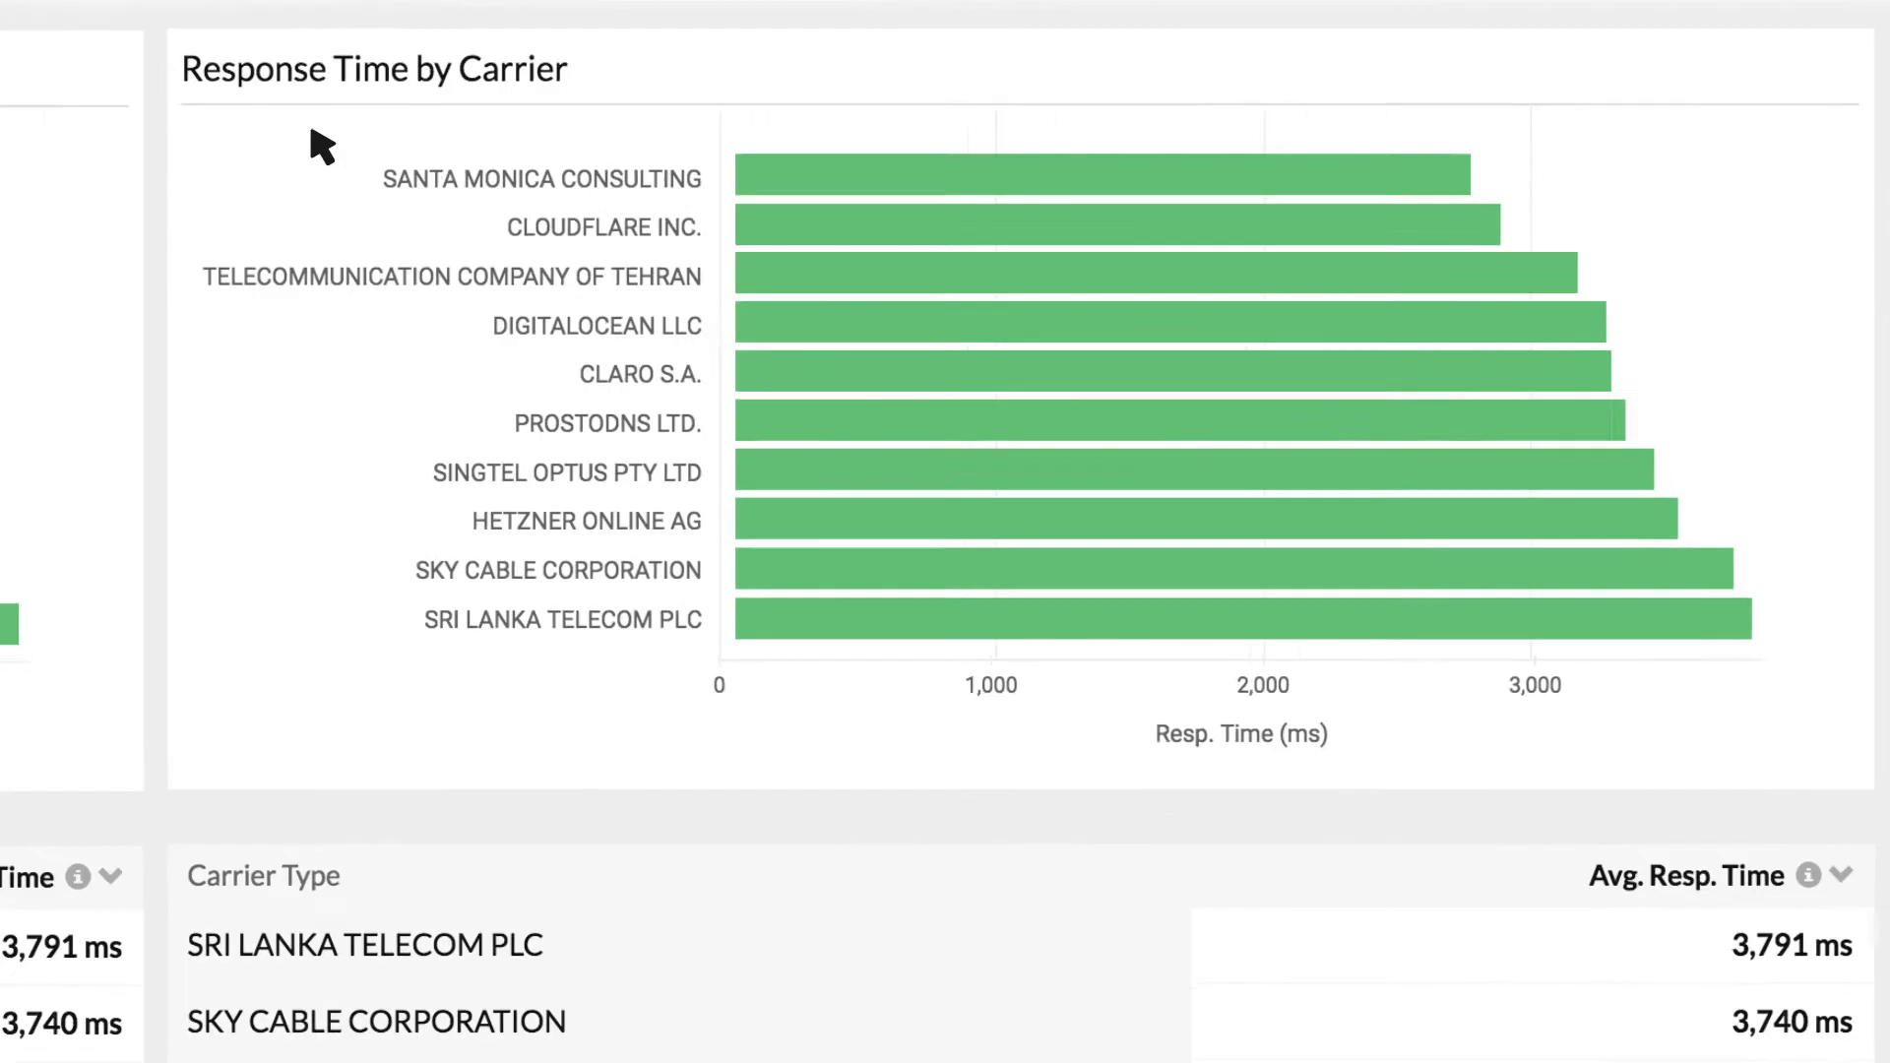
- Scroll past the carrier table and switch to the Device Type breakdown
{"action": "scroll", "scroll_direction": "down", "scroll_amount": 3}
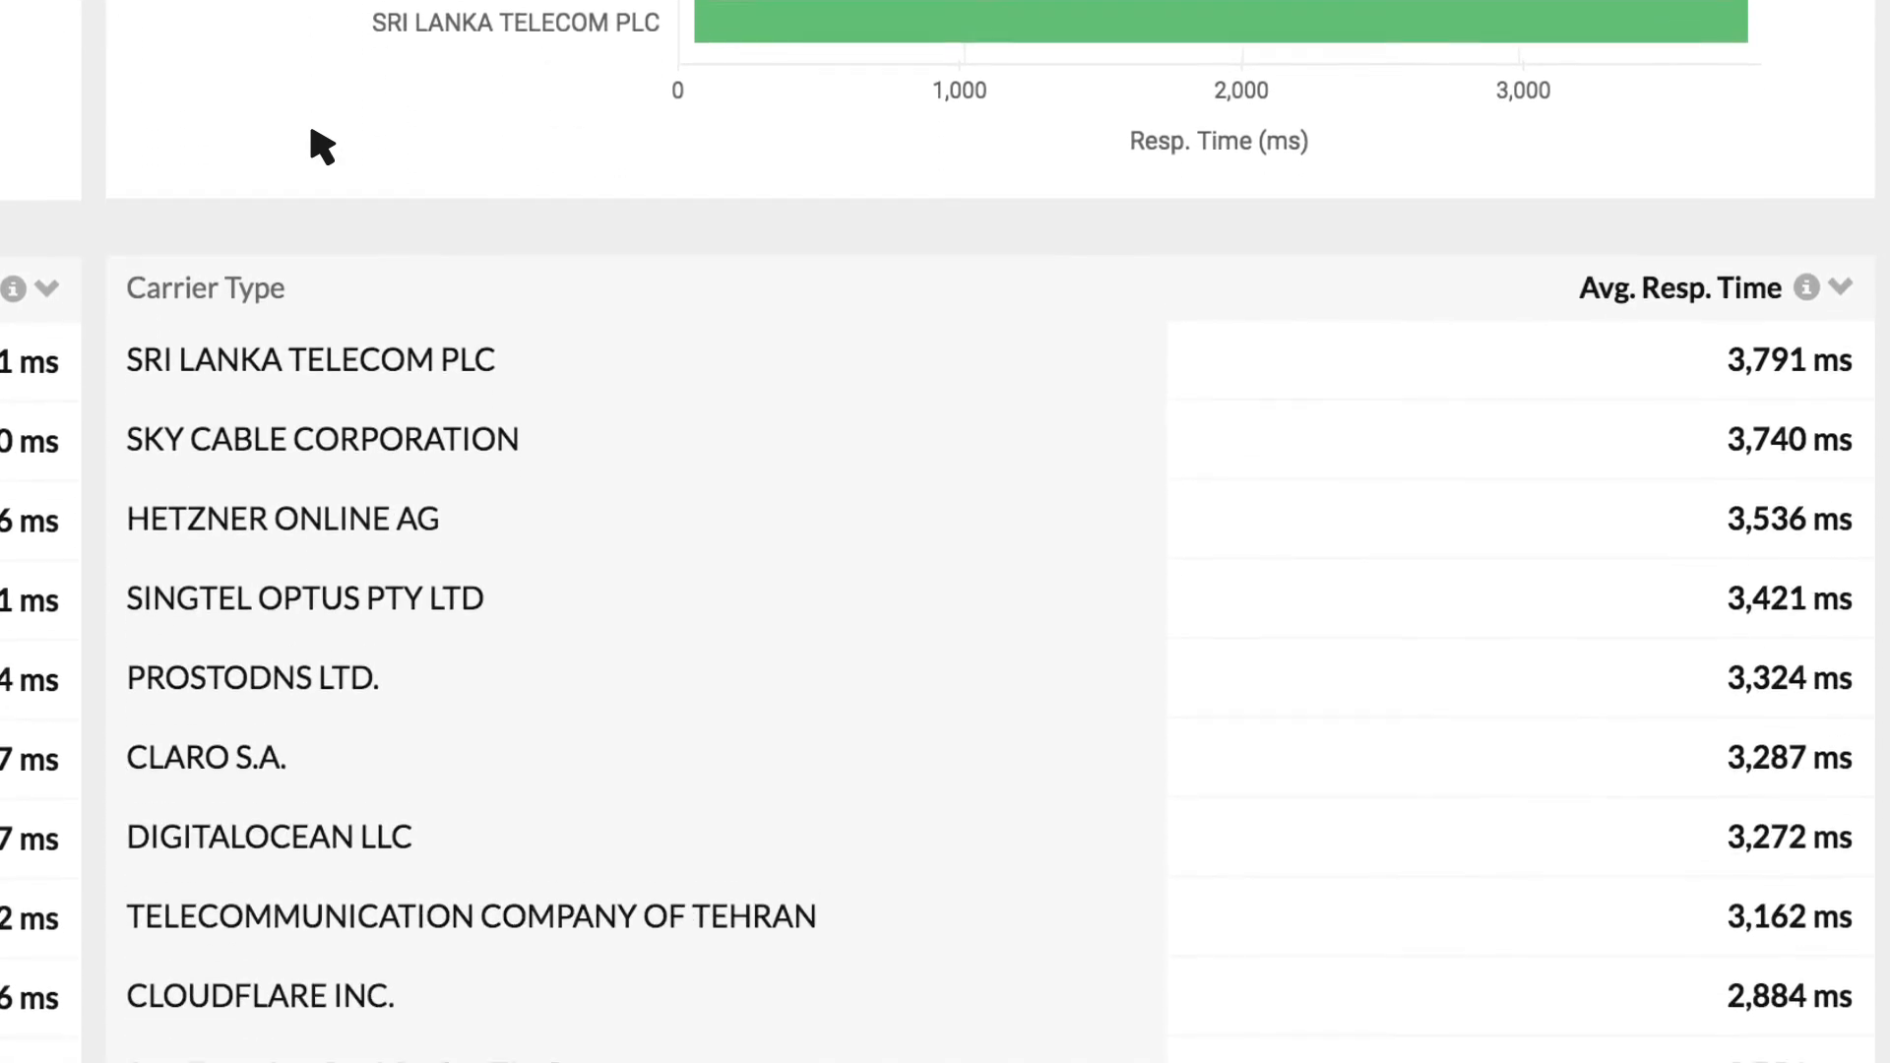
{"action": "scroll", "scroll_direction": "down", "scroll_amount": 3}
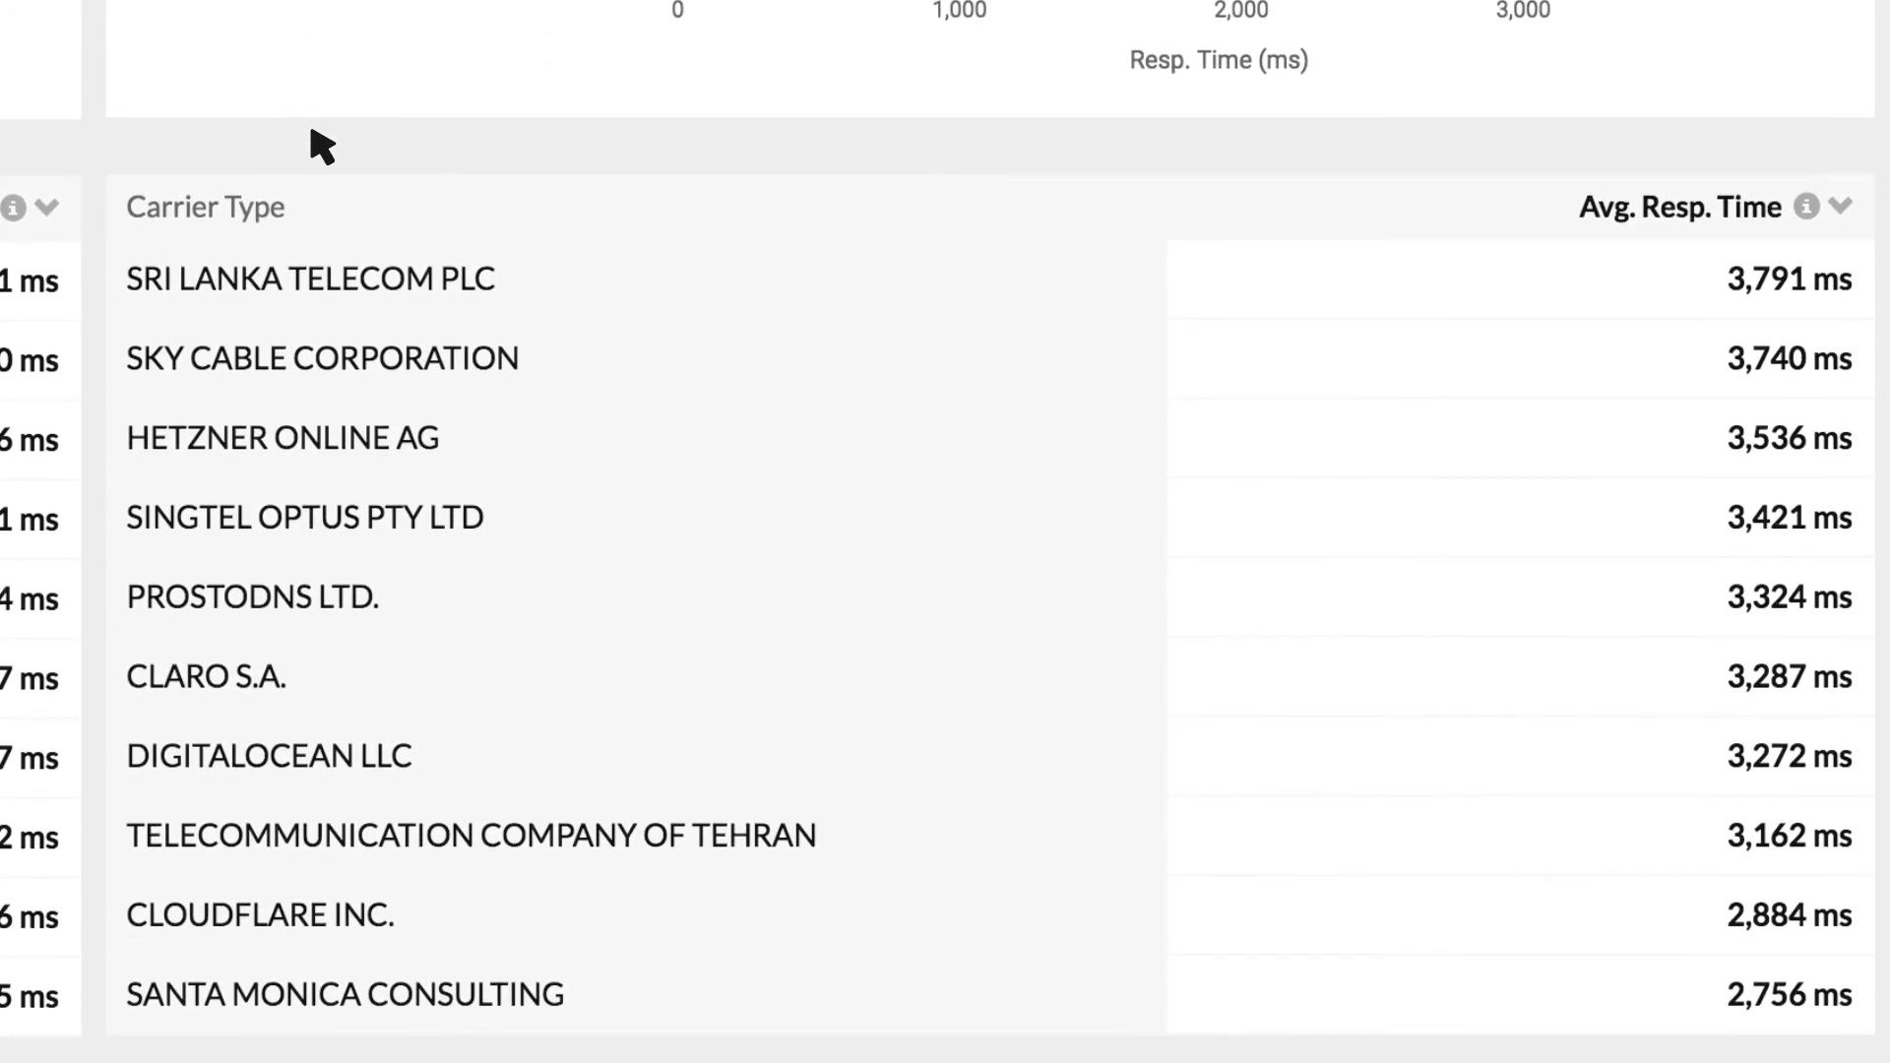
{"action": "left_click", "coordinate": [385, 138]}
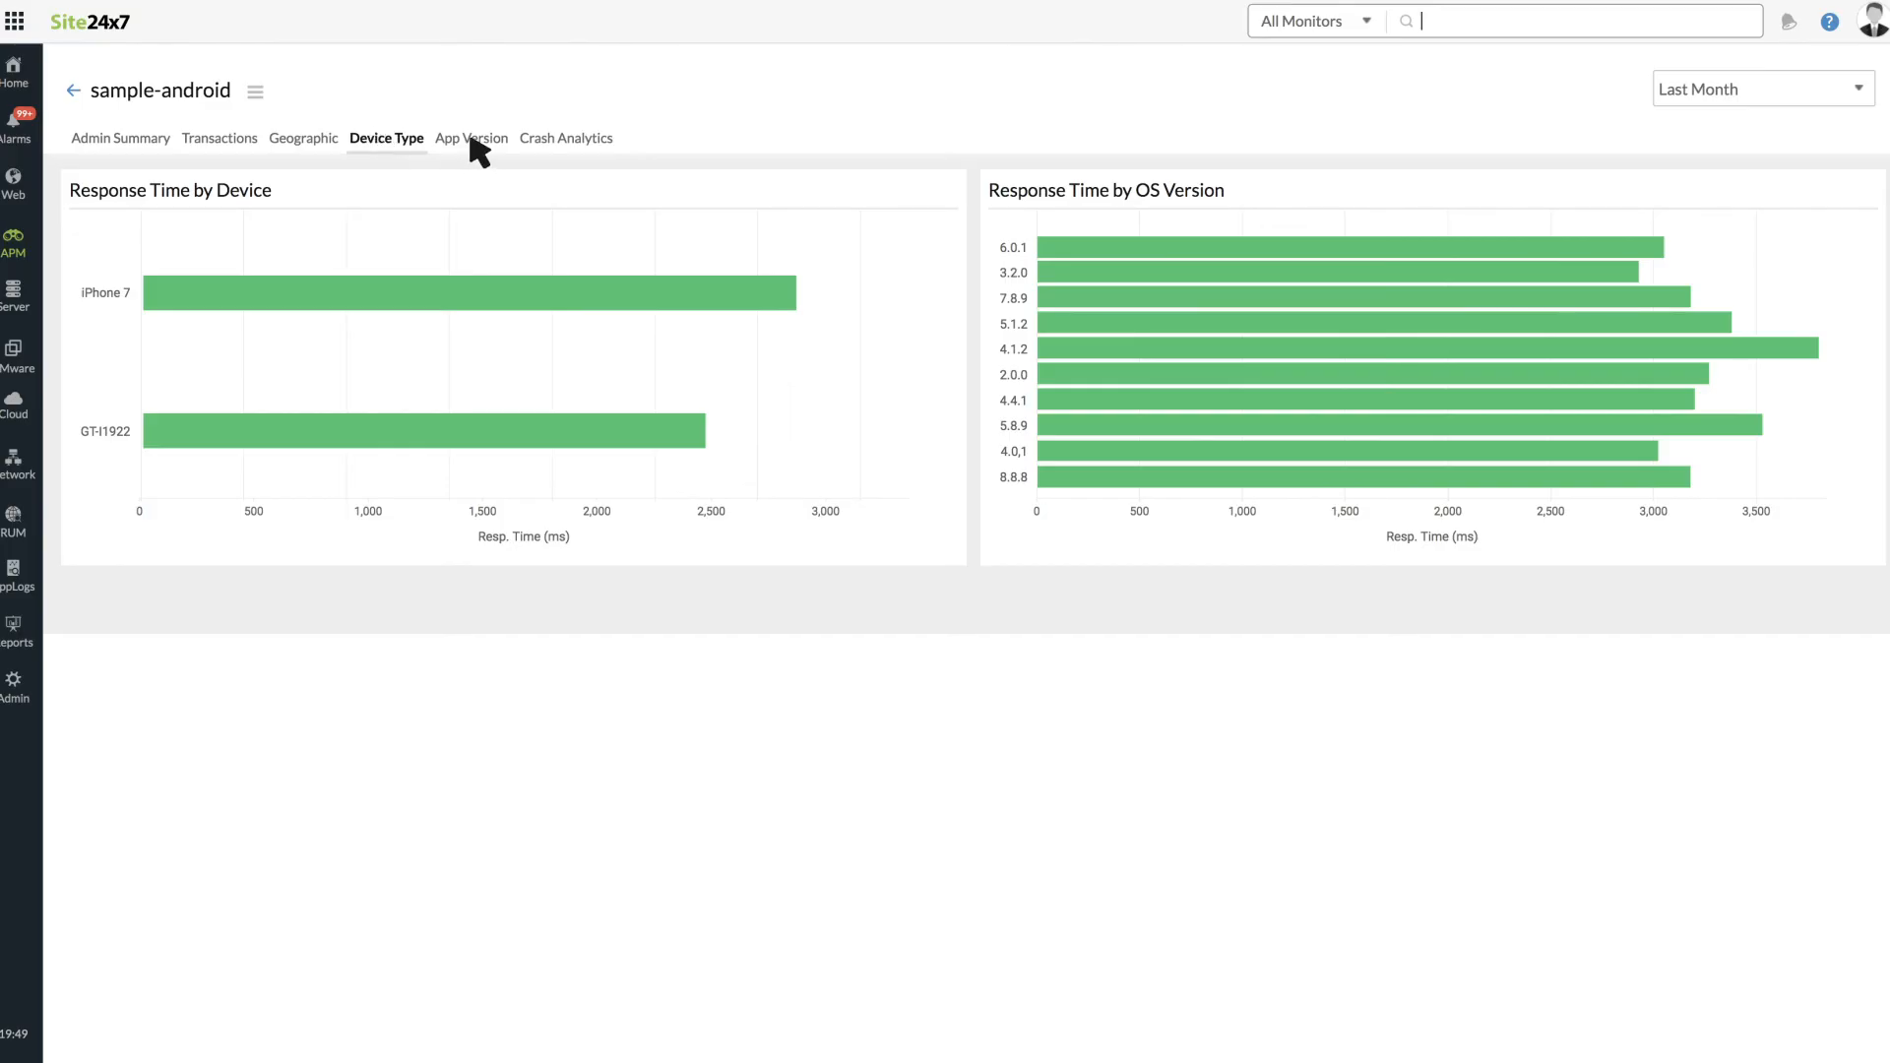
- View response times by app version, then the recorded crash's details in Crash Analytics
{"action": "left_click", "coordinate": [471, 138]}
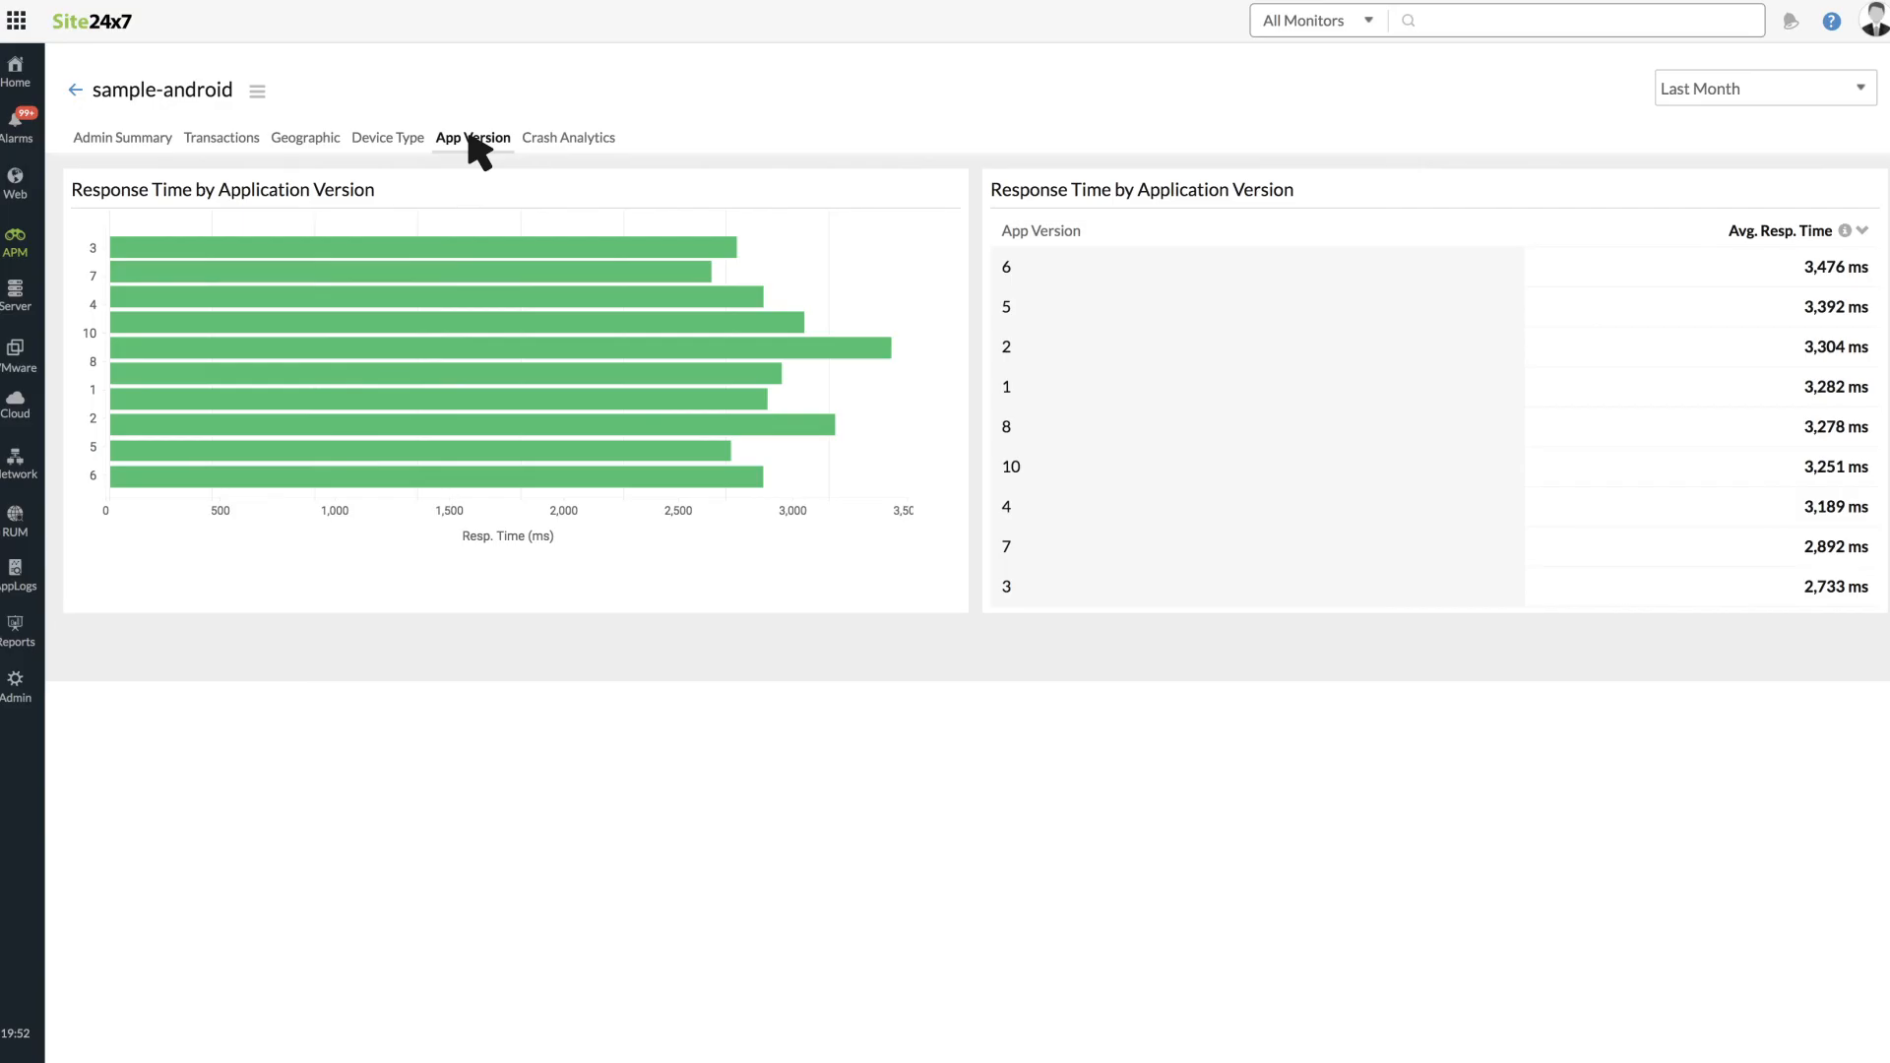
{"action": "left_click", "coordinate": [569, 138]}
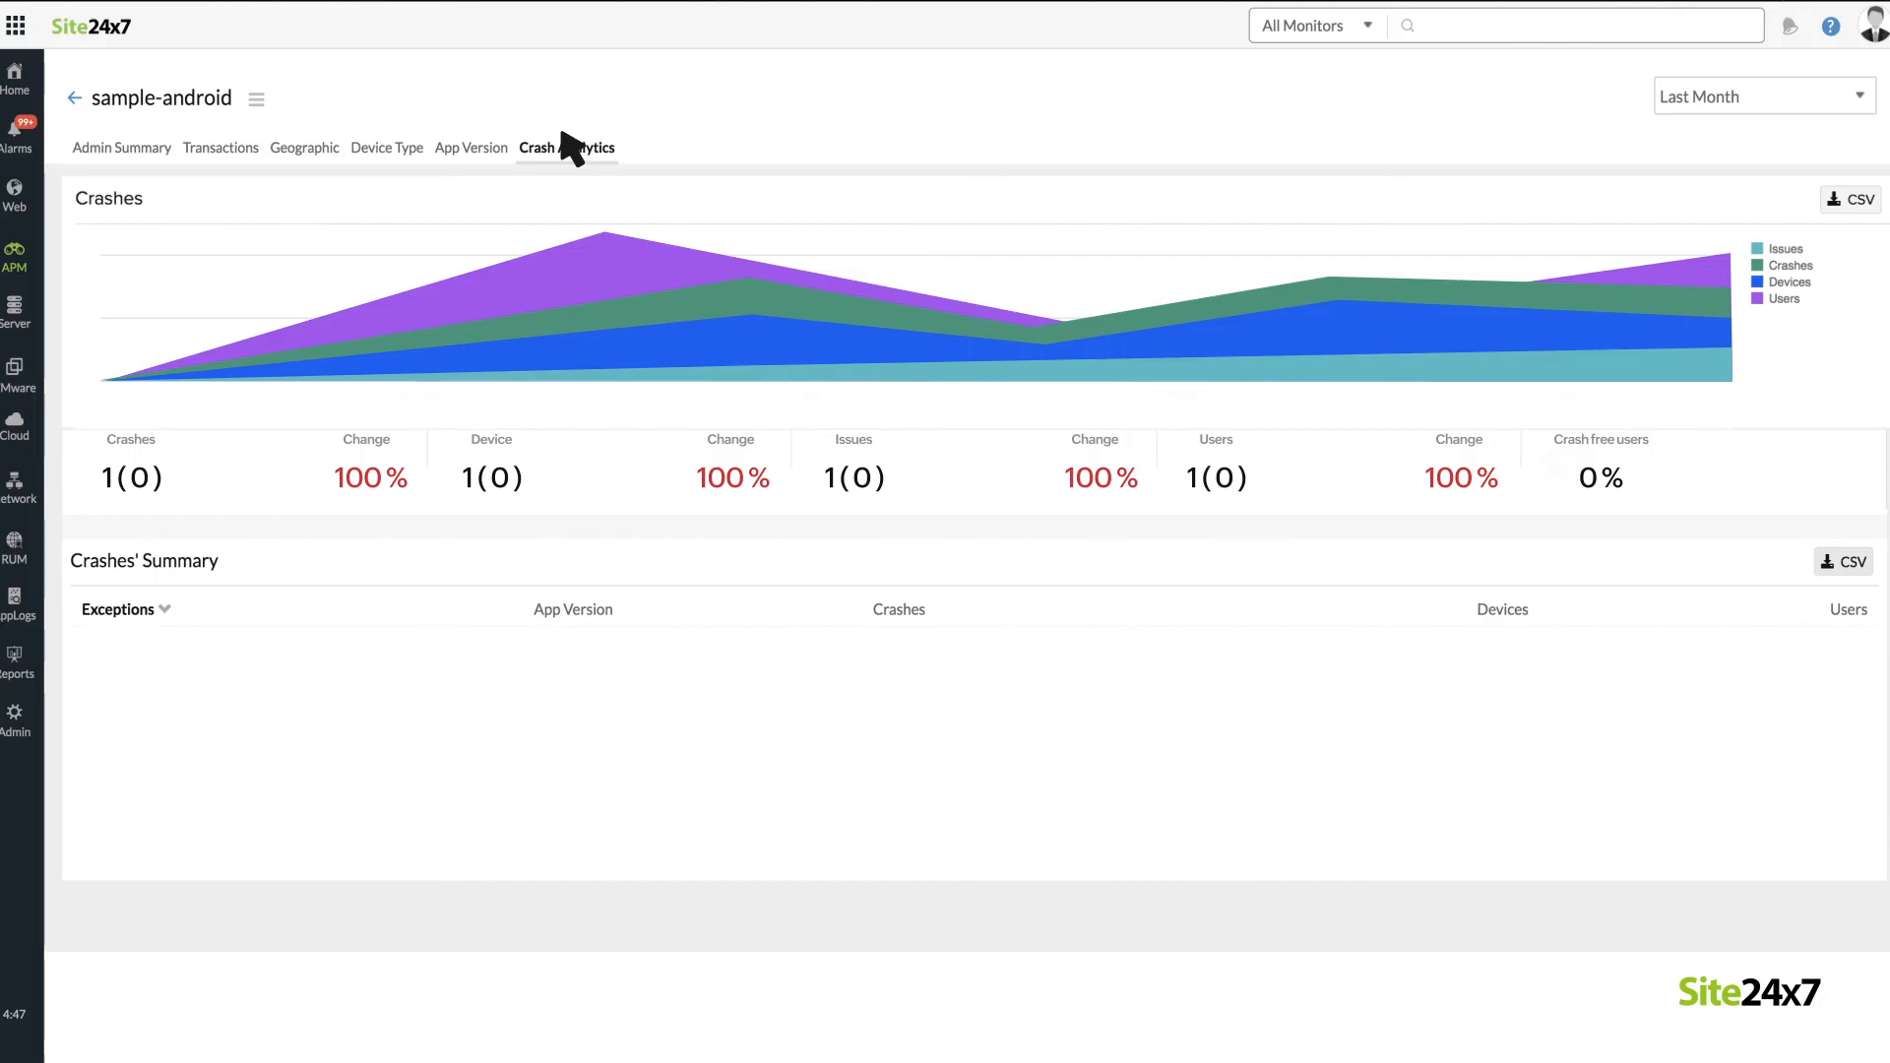
{"action": "left_click", "coordinate": [567, 147]}
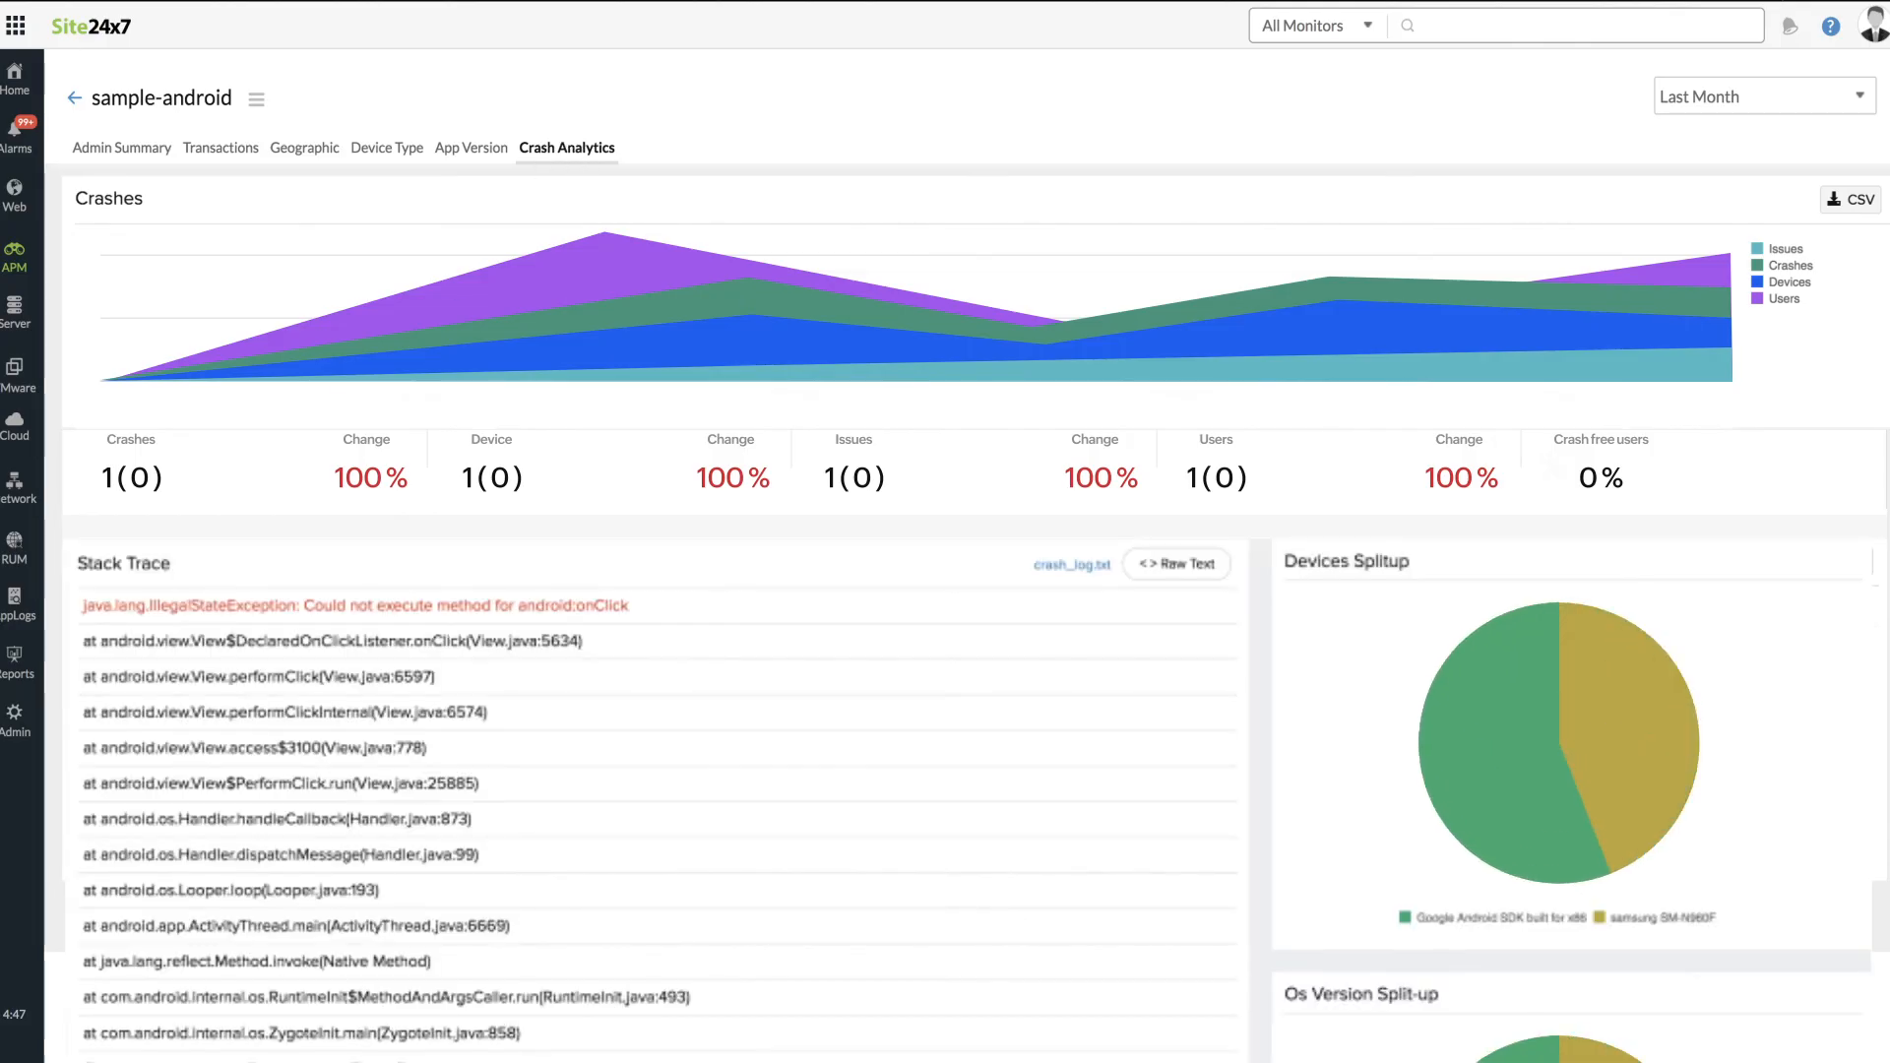